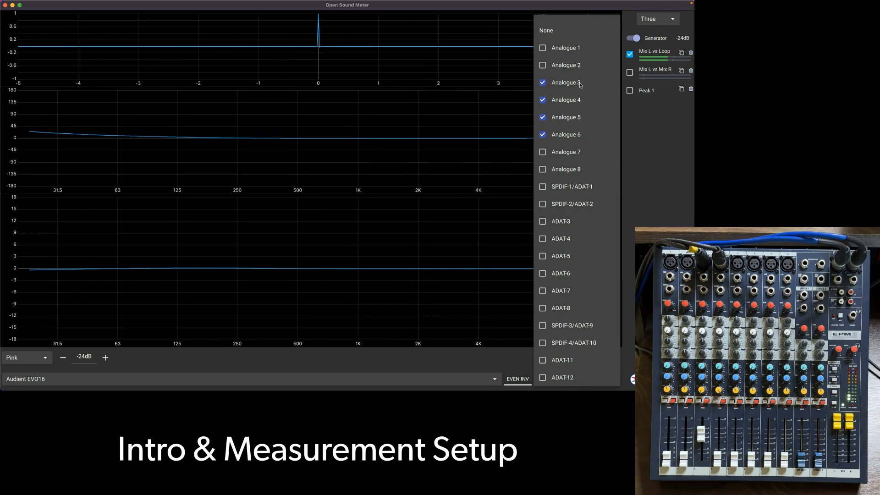
- Confirm Audient EVO16 inputs Analogue 3–6 as the measurement channels
{"action": "left_click", "coordinate": [542, 134]}
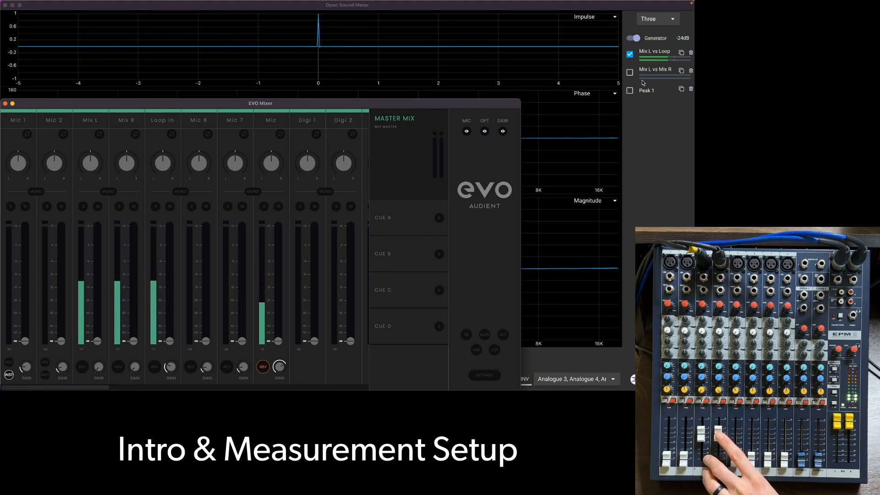
- Bring the live Mix L vs Loop measurement forward to show its +15 dB treble boost
{"action": "left_click", "coordinate": [629, 73]}
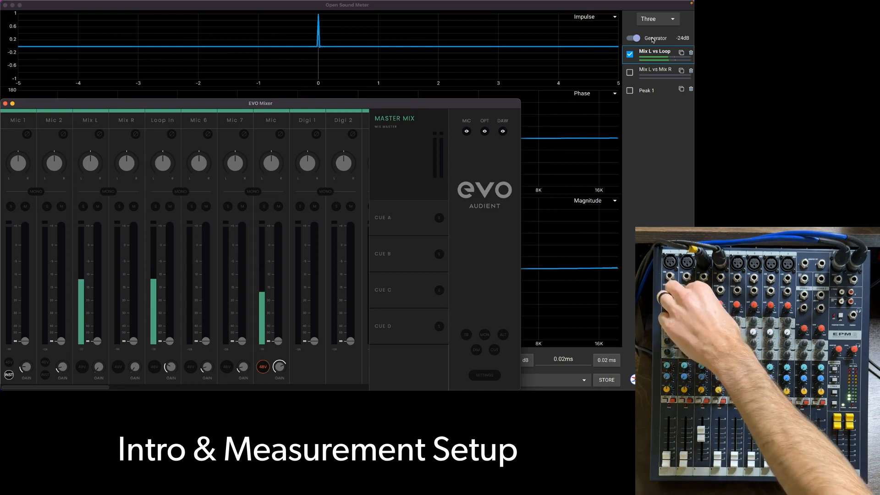
{"action": "left_click", "coordinate": [632, 38]}
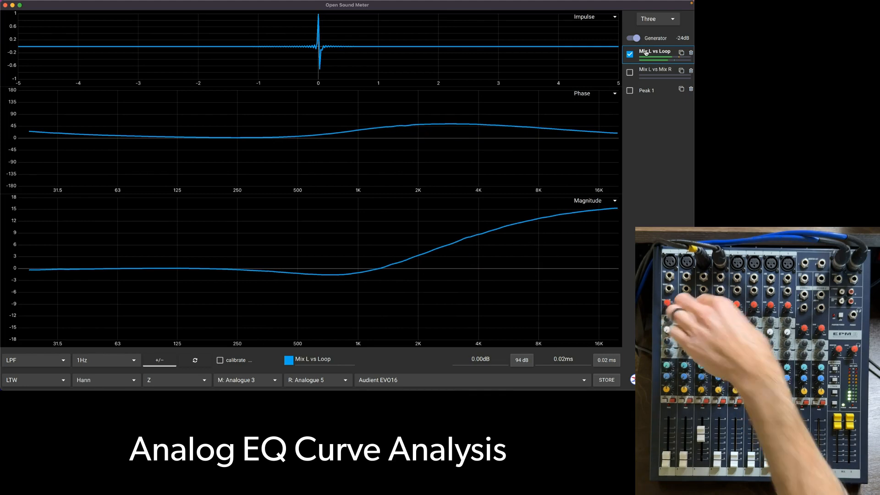
- Store the +15 dB treble boost and −15 dB treble cut responses as overlaid traces
{"action": "left_click", "coordinate": [606, 379]}
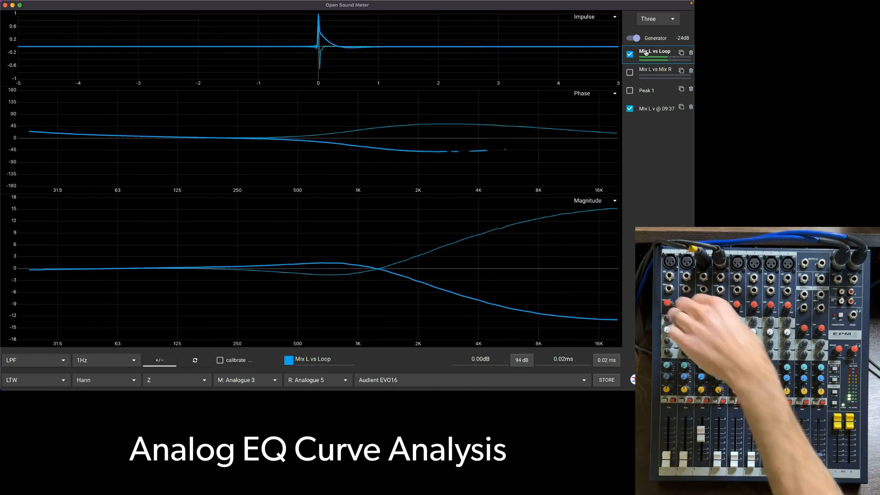
{"action": "left_click", "coordinate": [630, 54]}
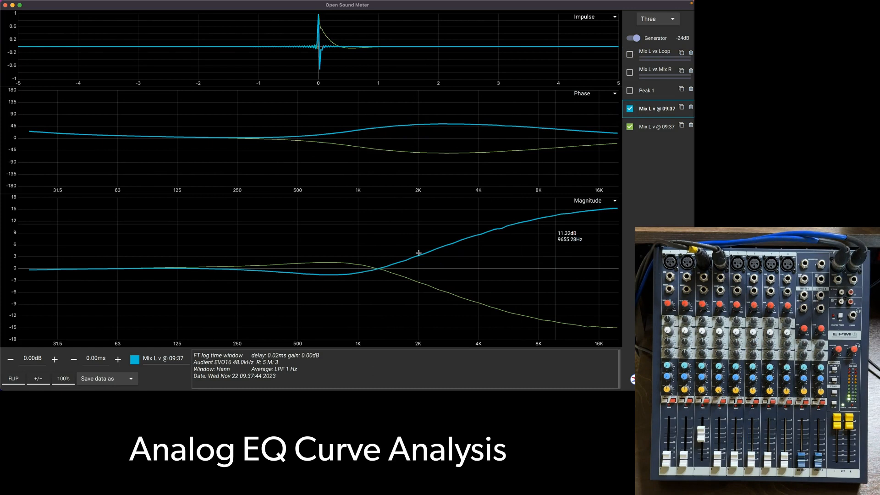
{"action": "mouse_move", "coordinate": [603, 208]}
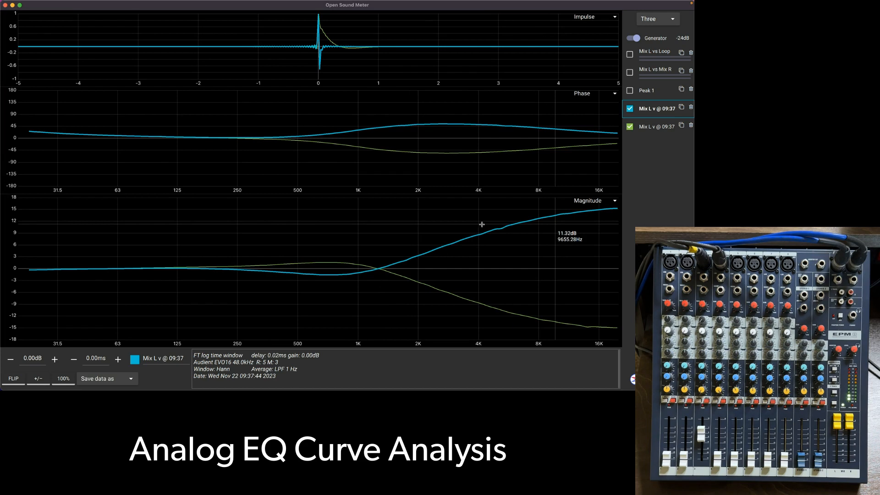
{"action": "mouse_move", "coordinate": [287, 282]}
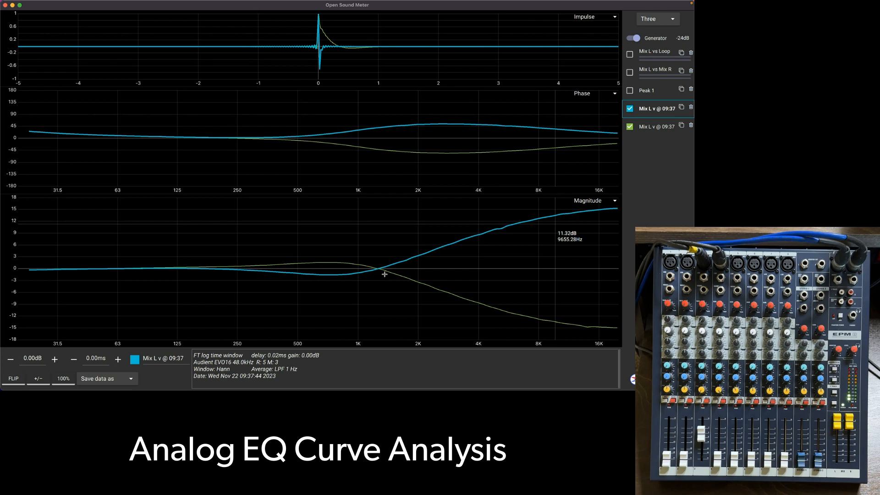
{"action": "mouse_move", "coordinate": [577, 214]}
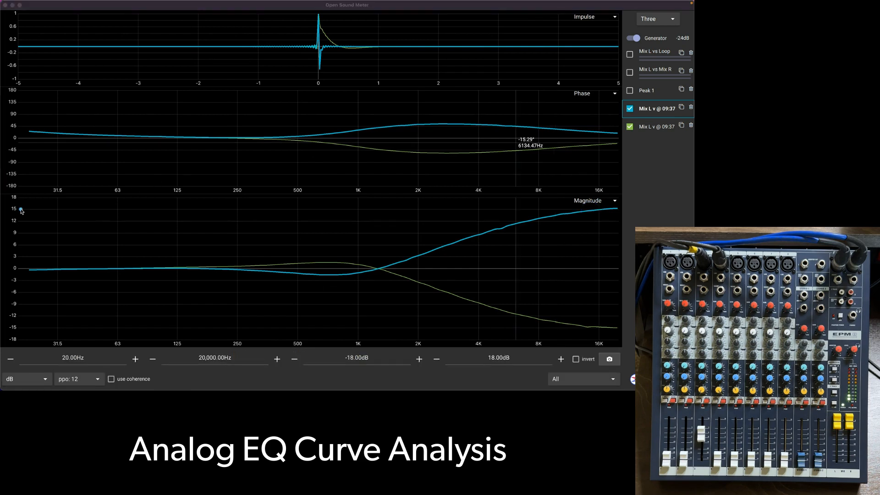
{"action": "left_click_drag", "start_coordinate": [19, 209], "coordinate": [548, 214]}
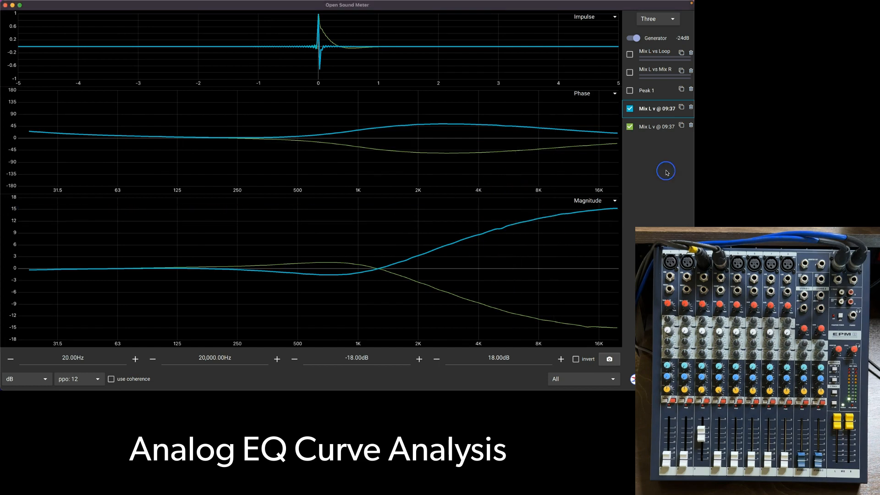
- Store bass boost and bass cut snapshots and hide the first treble trace
{"action": "left_click", "coordinate": [629, 54]}
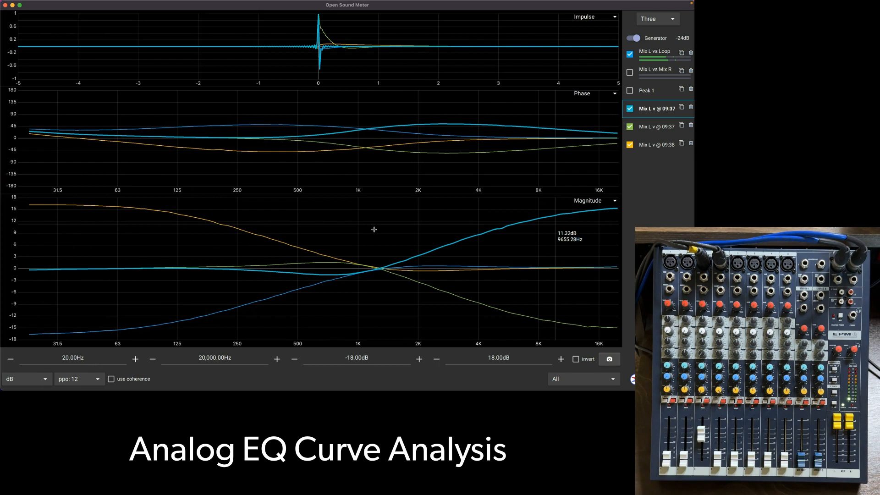
{"action": "left_click", "coordinate": [629, 54]}
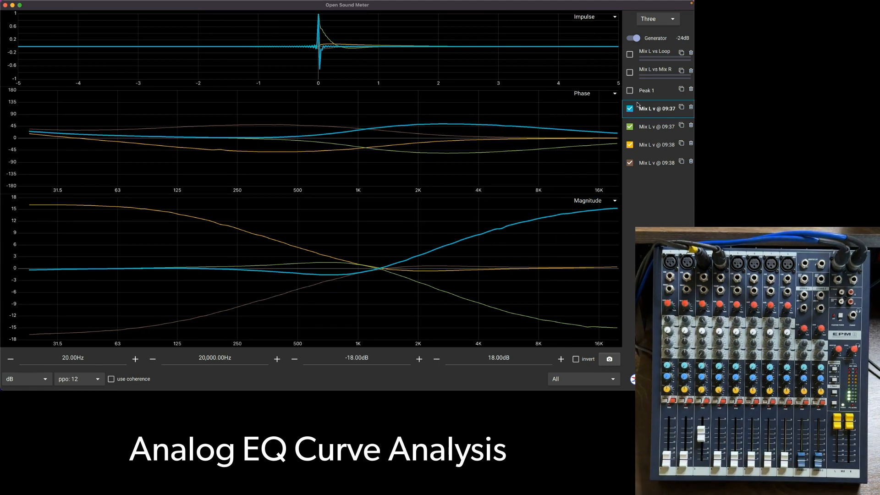
{"action": "left_click", "coordinate": [629, 145]}
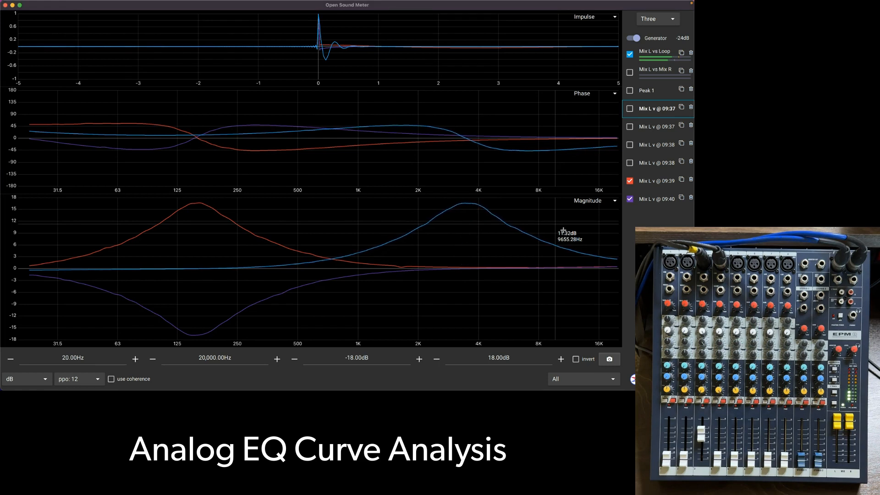
{"action": "mouse_move", "coordinate": [494, 202]}
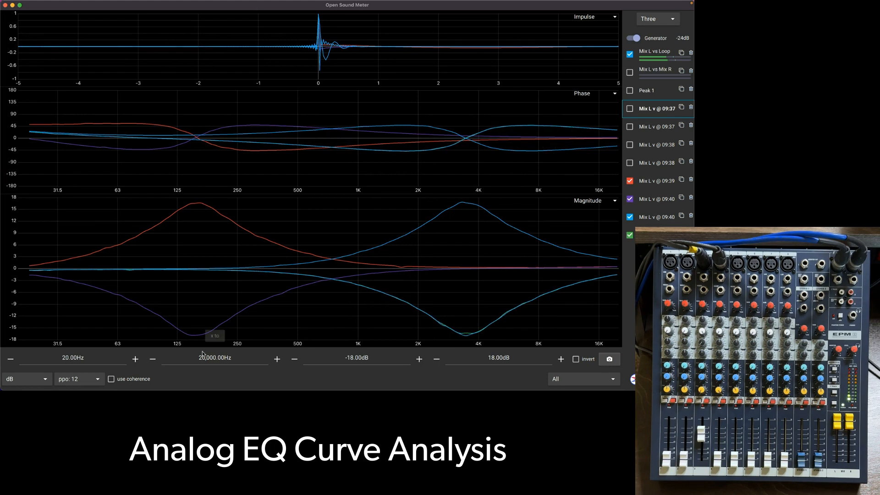
{"action": "mouse_move", "coordinate": [492, 320]}
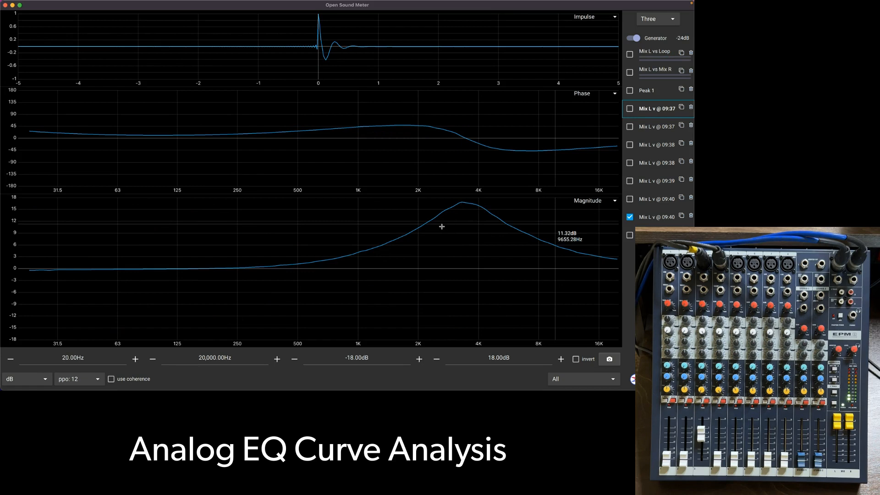
{"action": "mouse_move", "coordinate": [452, 226]}
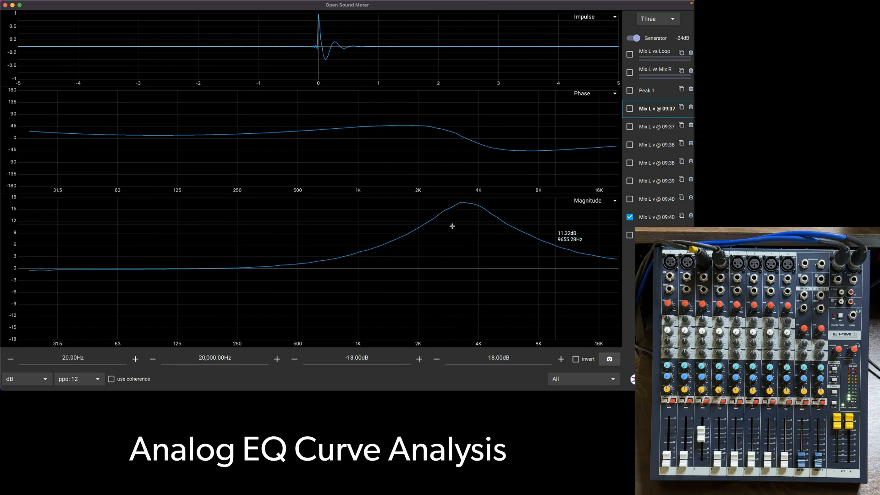
- Give Peak 1 a 17 dB gain at 3,500 Hz and show its curve over the mid-EQ trace
{"action": "left_click", "coordinate": [646, 90]}
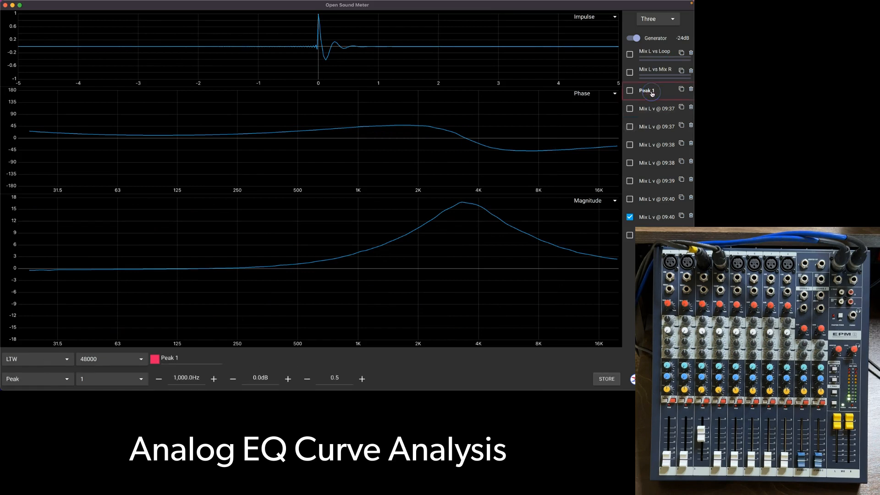
{"action": "left_click", "coordinate": [72, 5]}
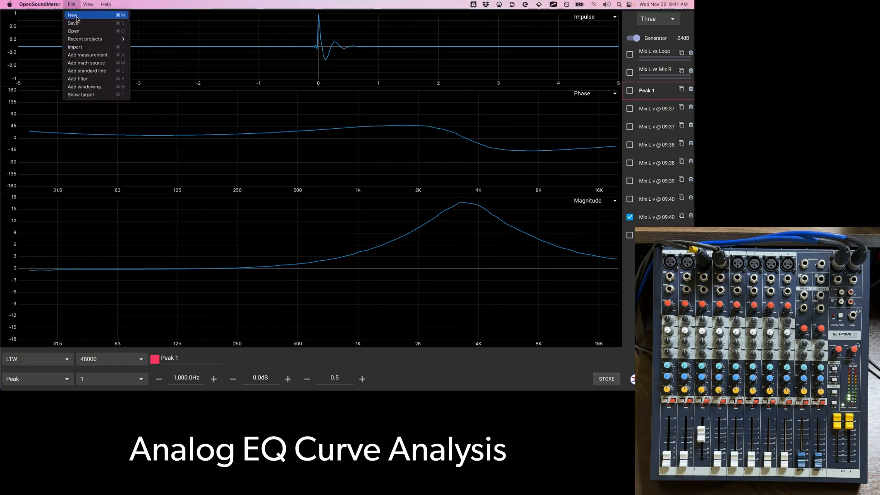
{"action": "mouse_move", "coordinate": [94, 70]}
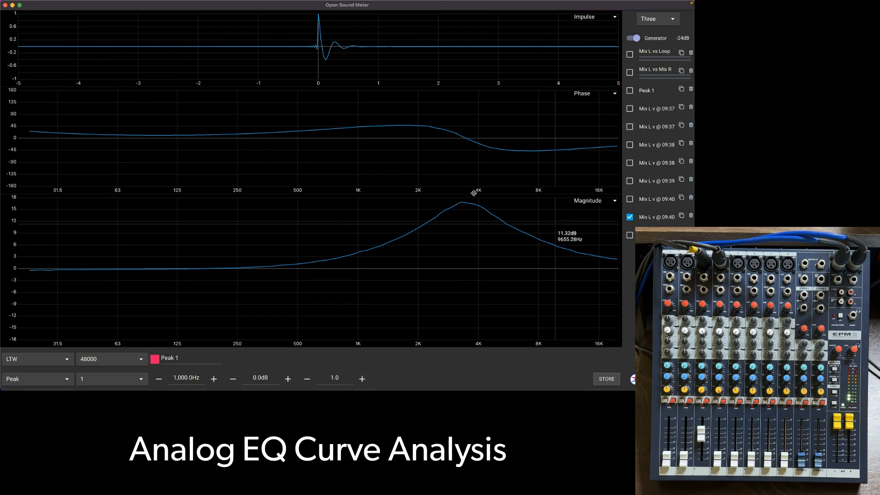
{"action": "left_click", "coordinate": [186, 378]}
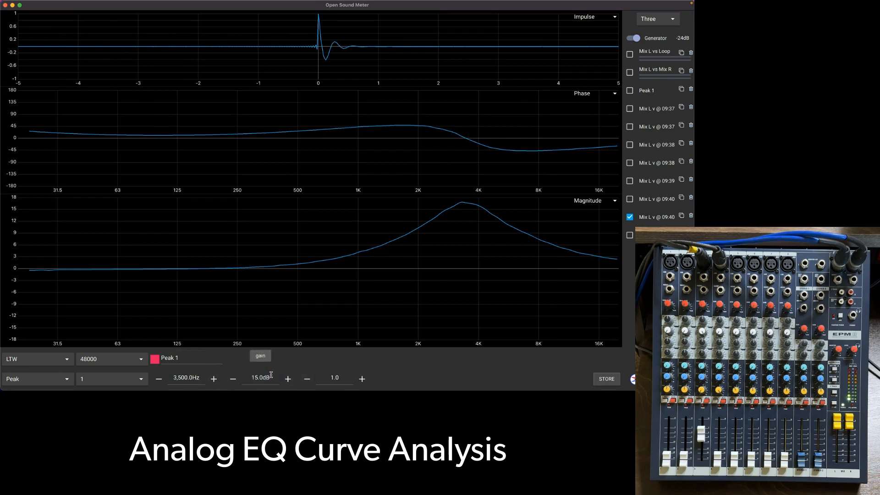
{"action": "left_click", "coordinate": [630, 91]}
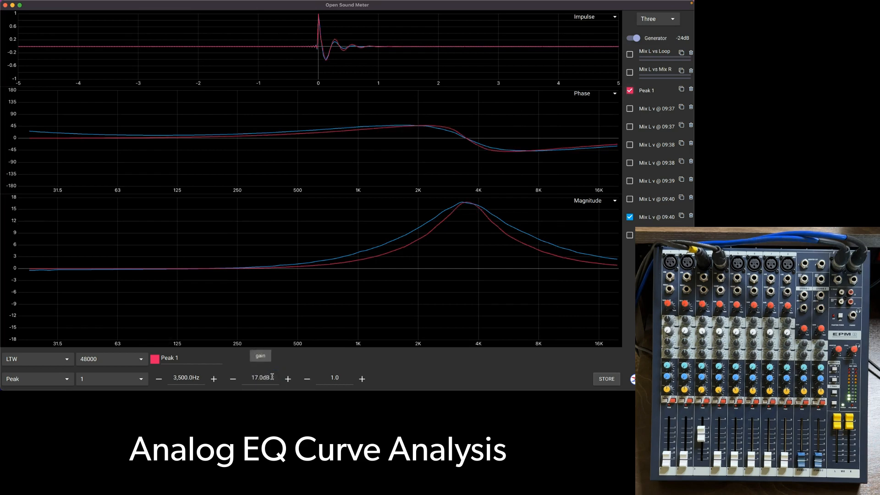
{"action": "mouse_move", "coordinate": [465, 206]}
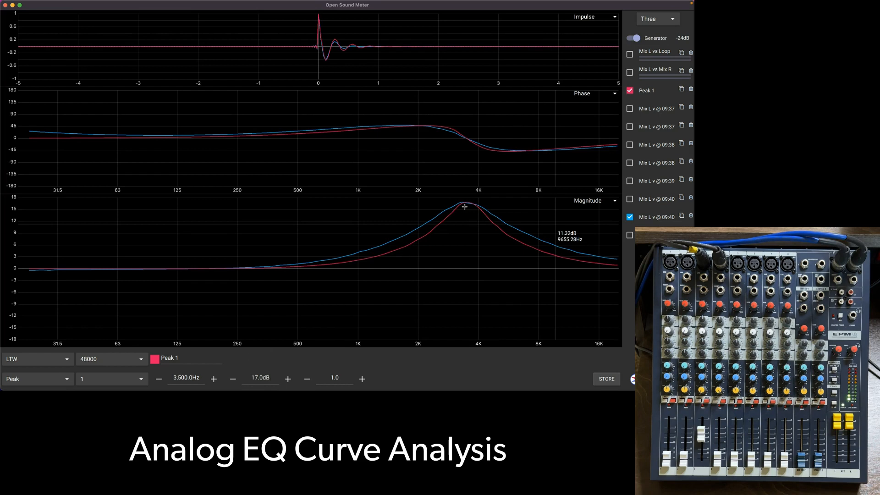
- Lower the Peak 1 Q to 0.6 after trying 0.7 and 6.5
{"action": "left_click", "coordinate": [334, 378]}
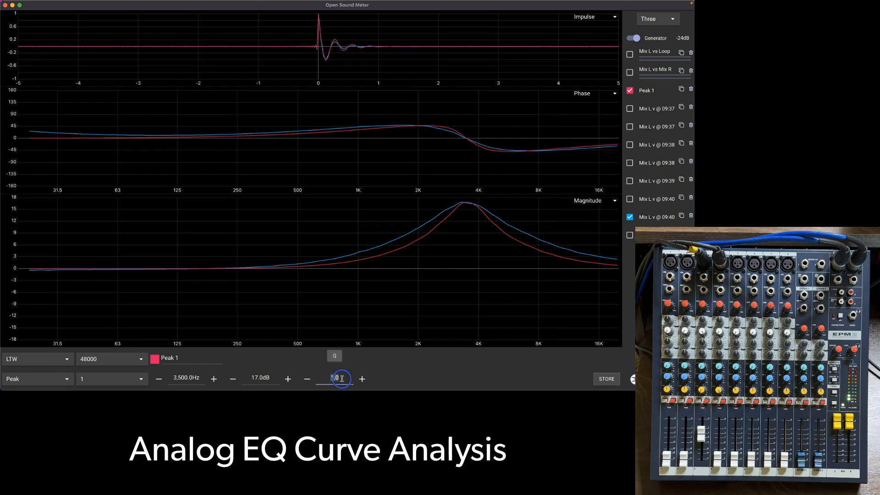
{"action": "type", "text": "0.7"}
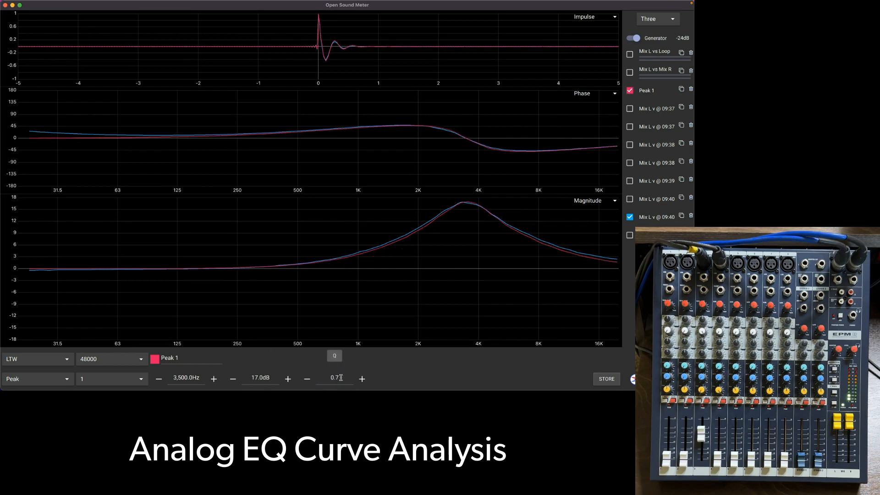
{"action": "type", "text": "6.5"}
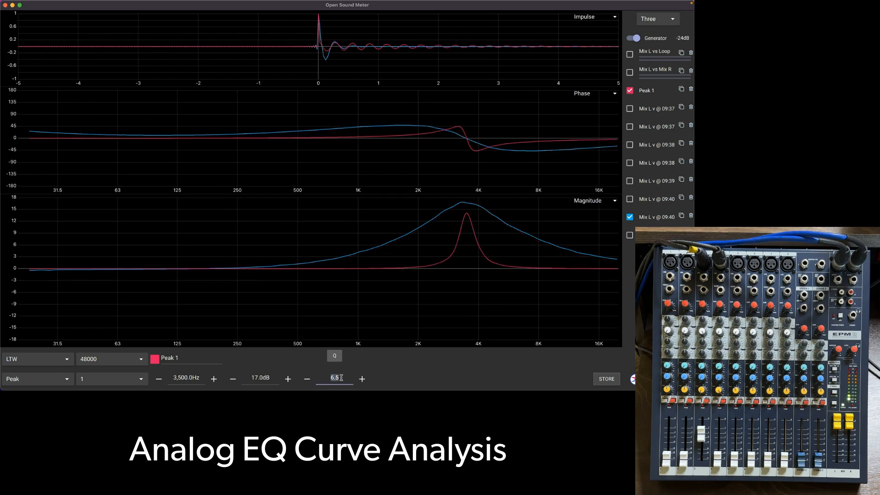
{"action": "type", "text": "0.6"}
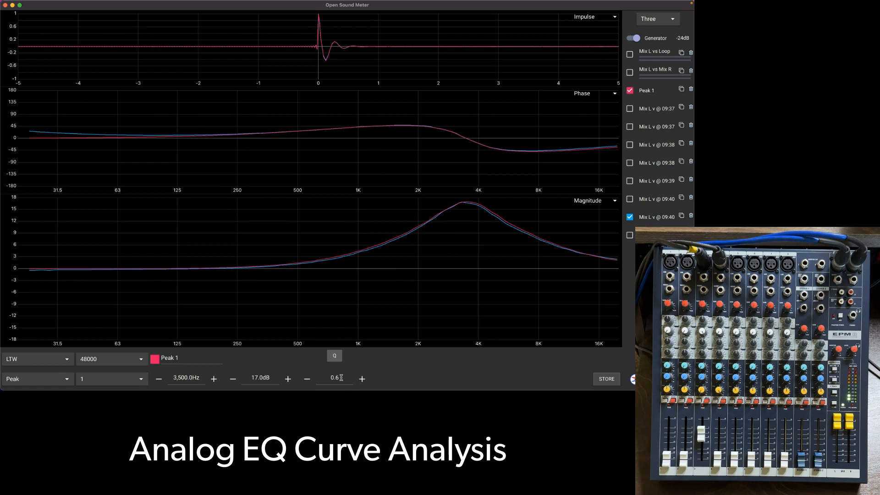
{"action": "mouse_move", "coordinate": [489, 272]}
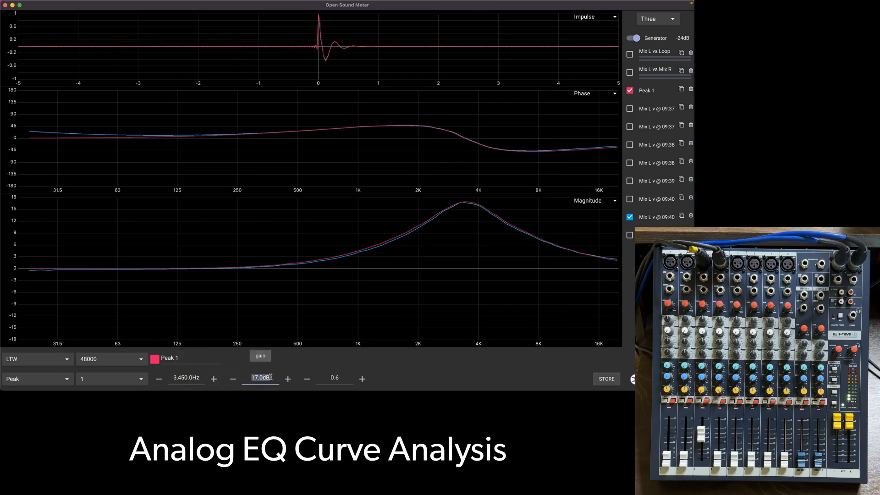
- Trim the Peak 1 gain from 17.0 to 16.8 dB for a closer curve fit
{"action": "left_click", "coordinate": [233, 378]}
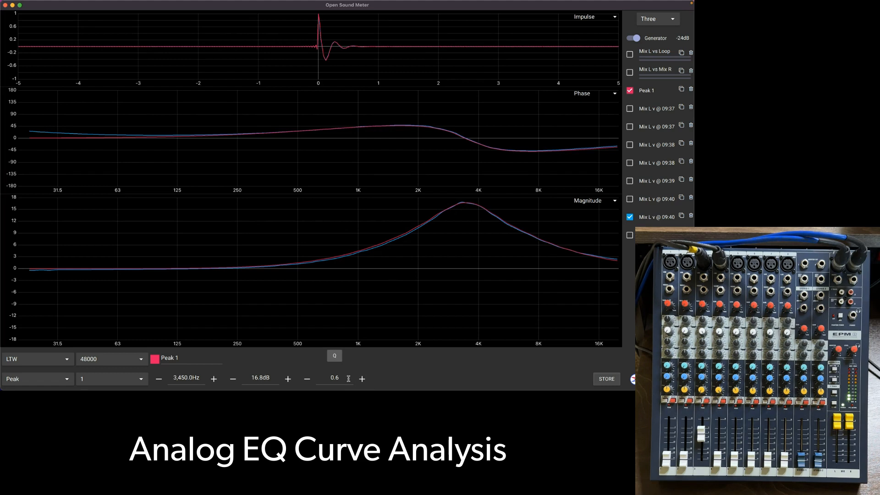
{"action": "mouse_move", "coordinate": [681, 90]}
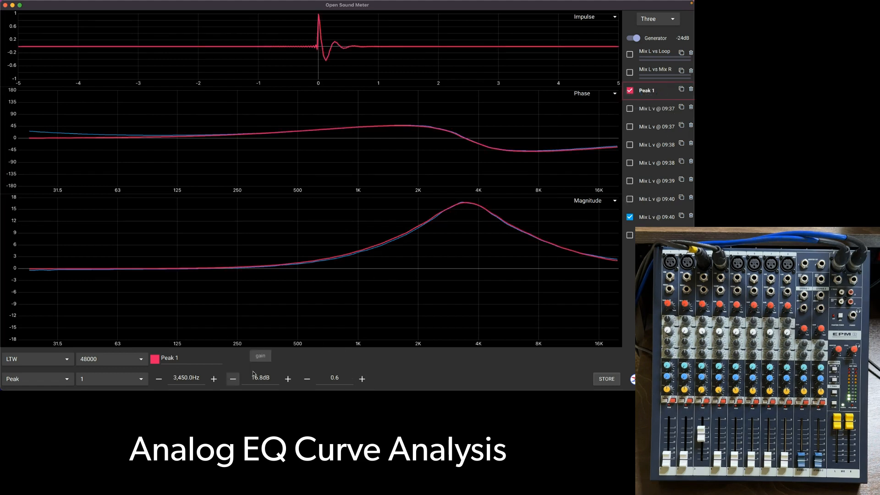
{"action": "left_click", "coordinate": [629, 69]}
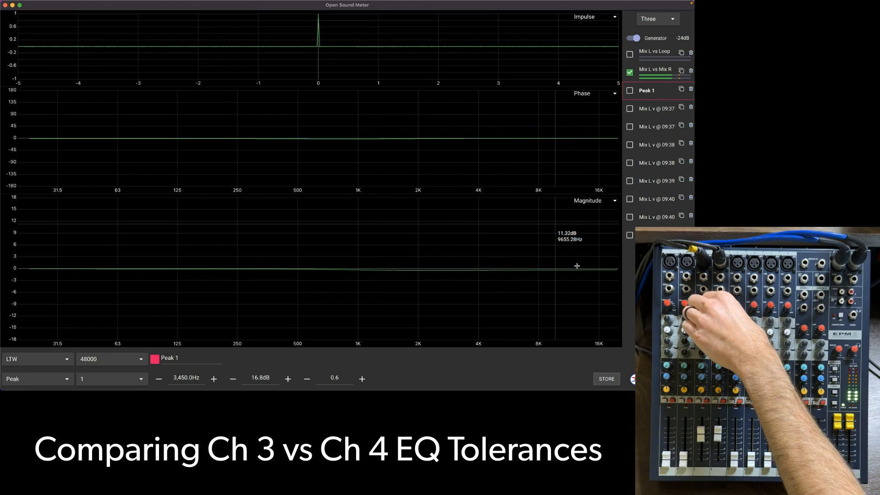
{"action": "mouse_move", "coordinate": [416, 273]}
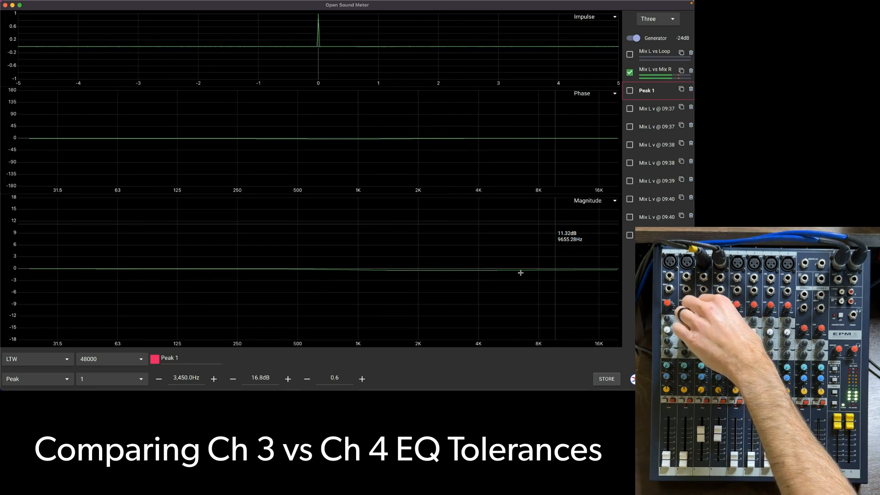
{"action": "mouse_move", "coordinate": [526, 268]}
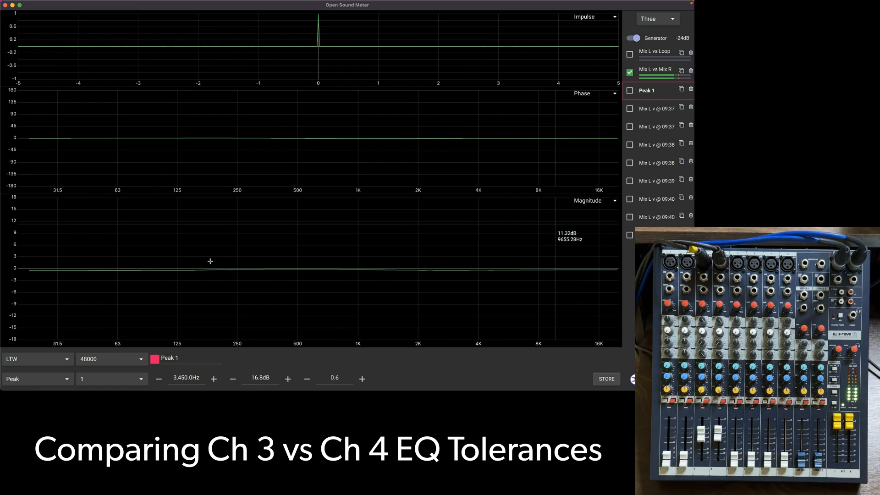
{"action": "mouse_move", "coordinate": [201, 242]}
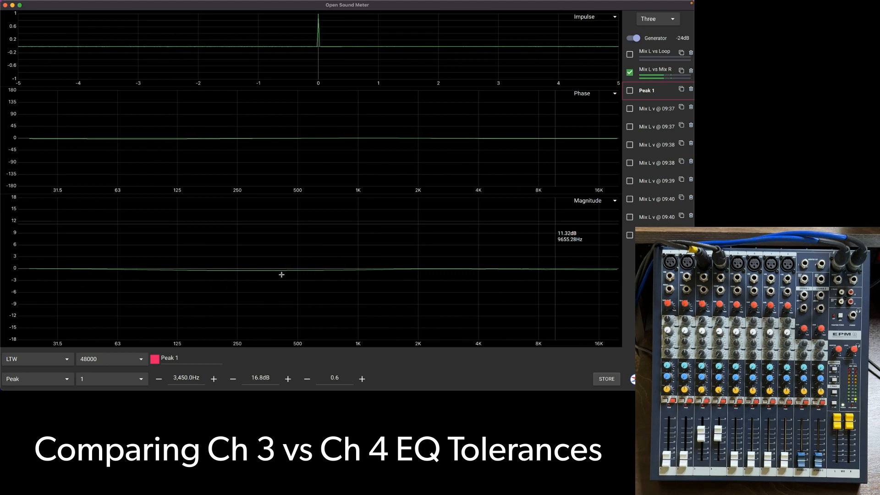
{"action": "mouse_move", "coordinate": [566, 254]}
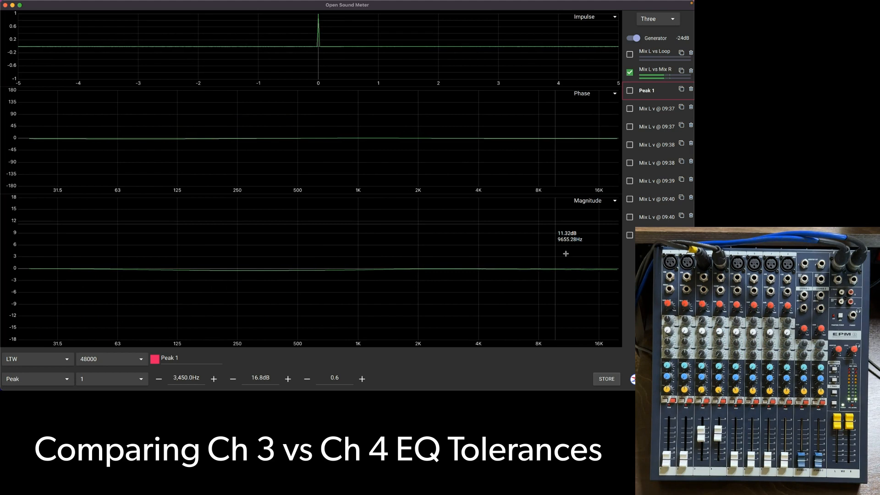
{"action": "mouse_move", "coordinate": [559, 253]}
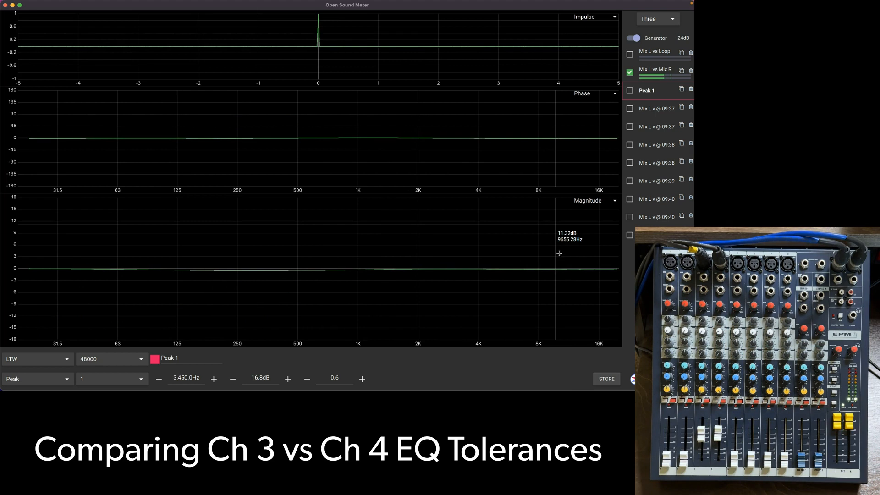
{"action": "mouse_move", "coordinate": [489, 254]}
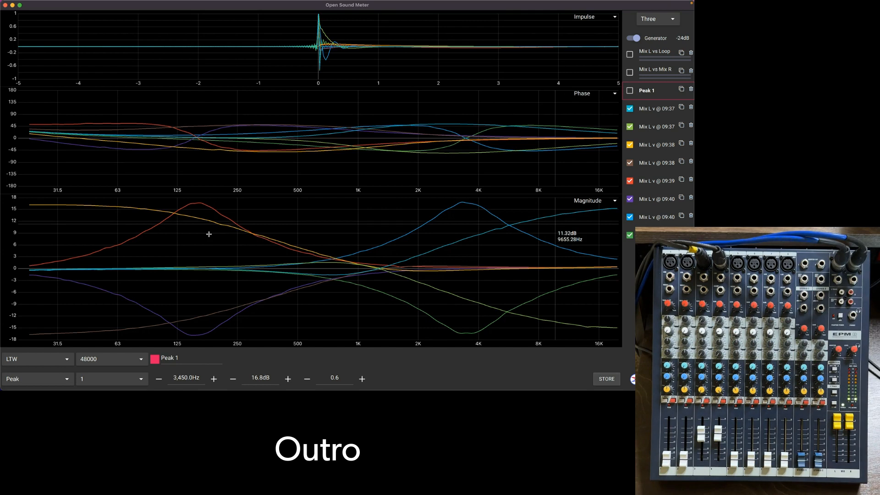
{"action": "mouse_move", "coordinate": [489, 191]}
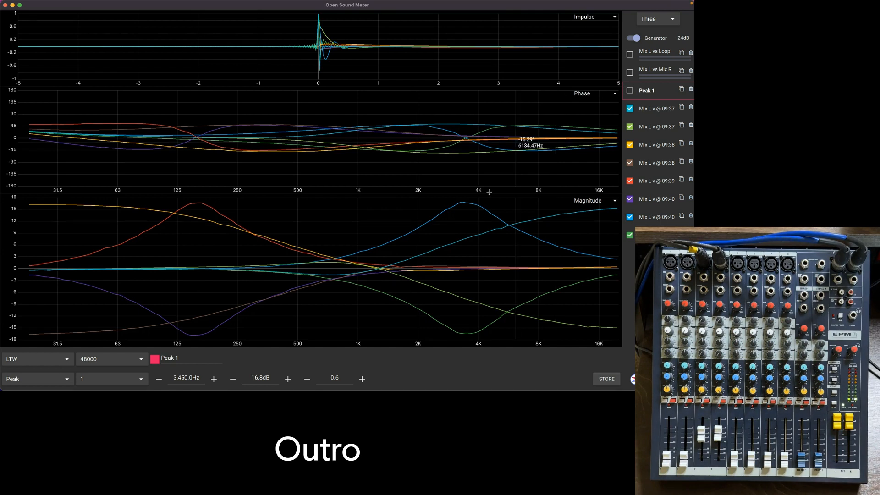